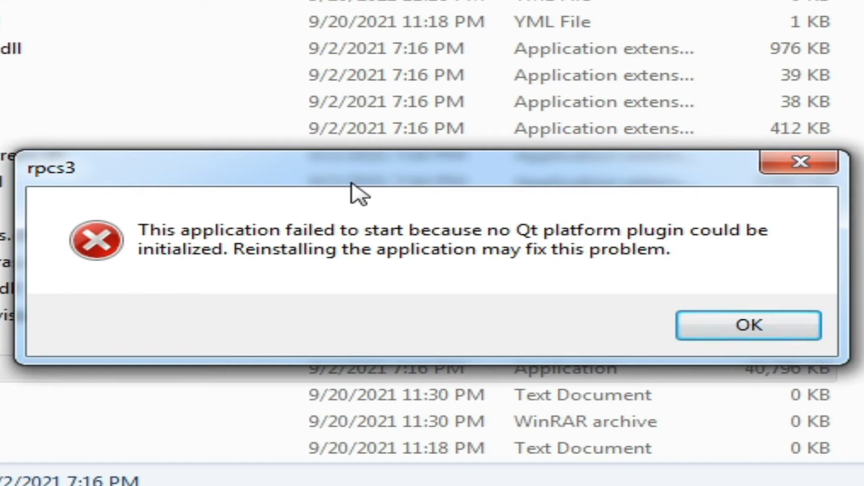
pyautogui.moveTo(61, 207)
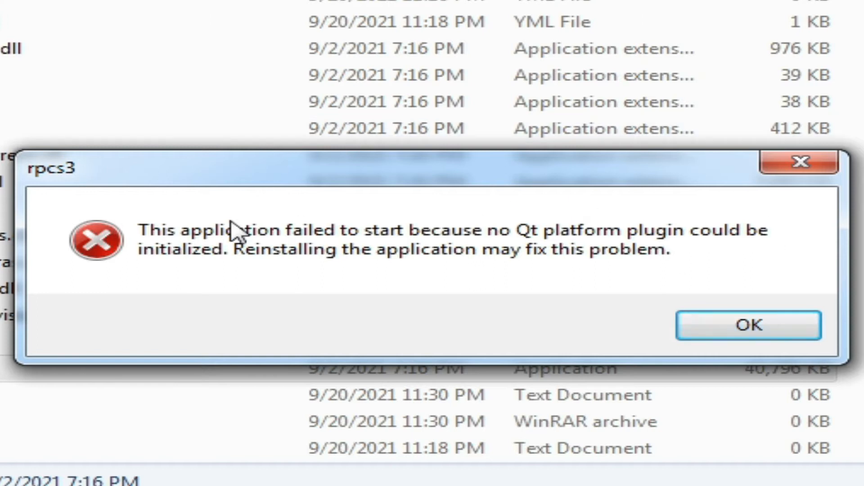
pyautogui.moveTo(503, 184)
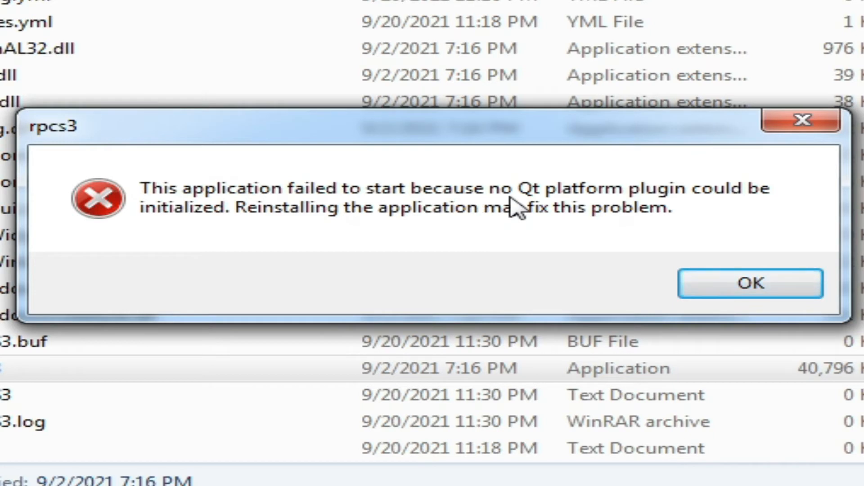
pyautogui.moveTo(653, 209)
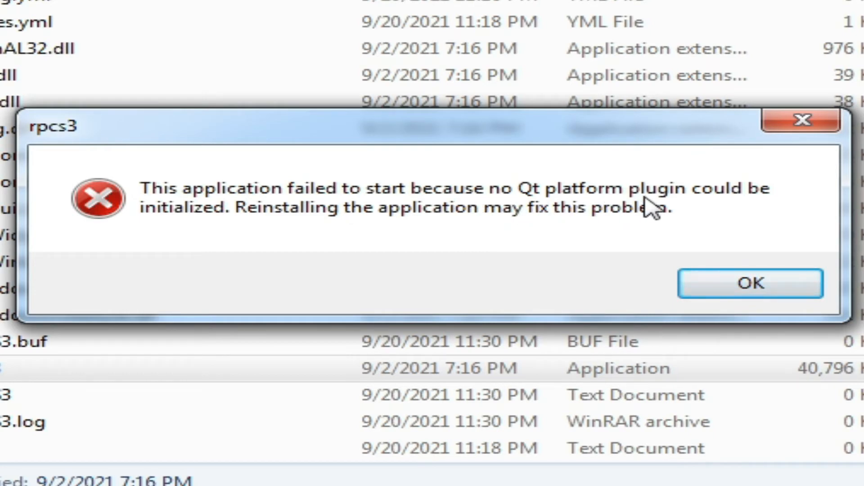
pyautogui.moveTo(207, 226)
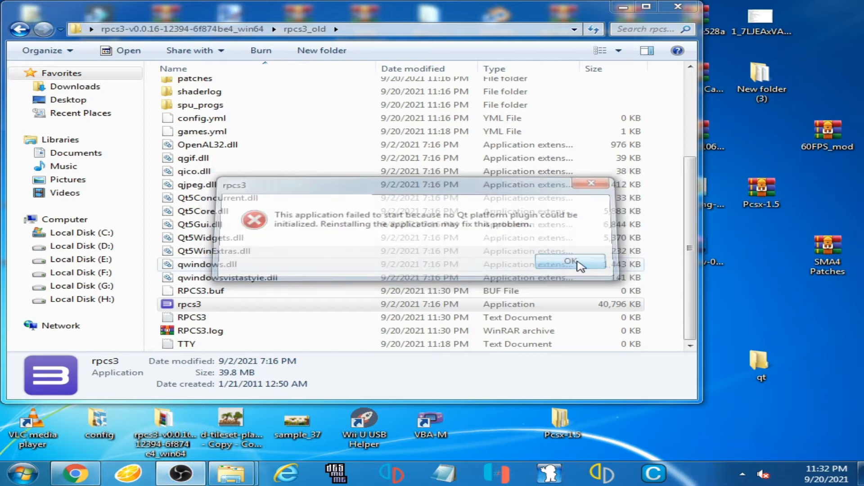
pyautogui.click(570, 260)
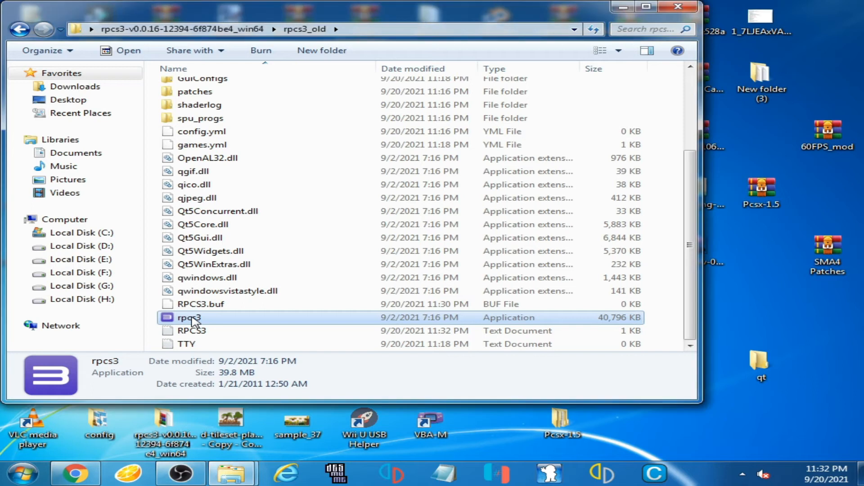
pyautogui.doubleClick(189, 317)
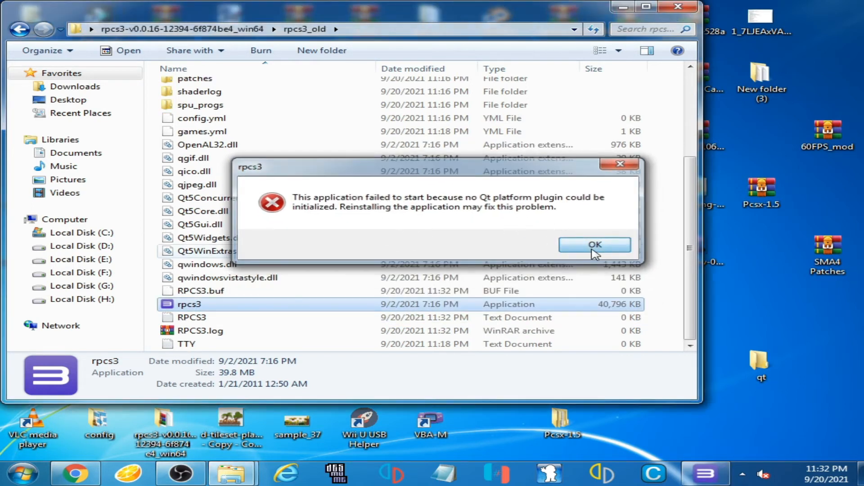
pyautogui.click(594, 244)
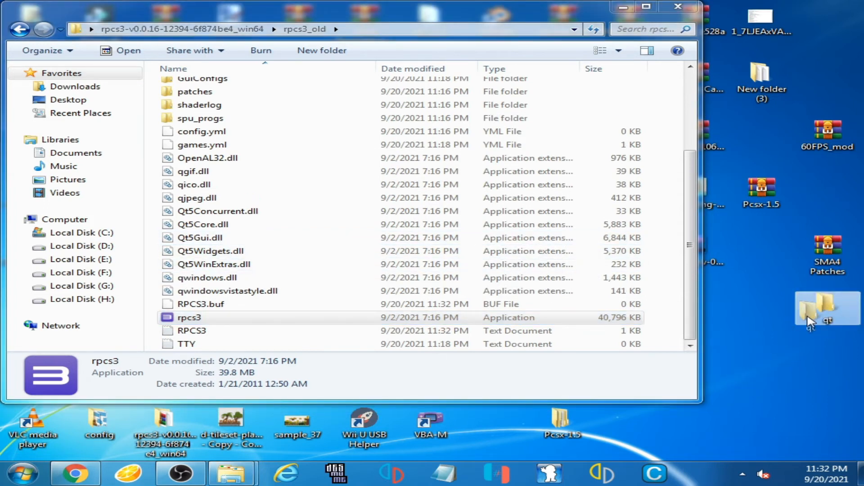
# Step: Copy the desktop qt folder into the rpcs3_old folder
pyautogui.moveTo(827, 309); pyautogui.dragTo(762, 309)
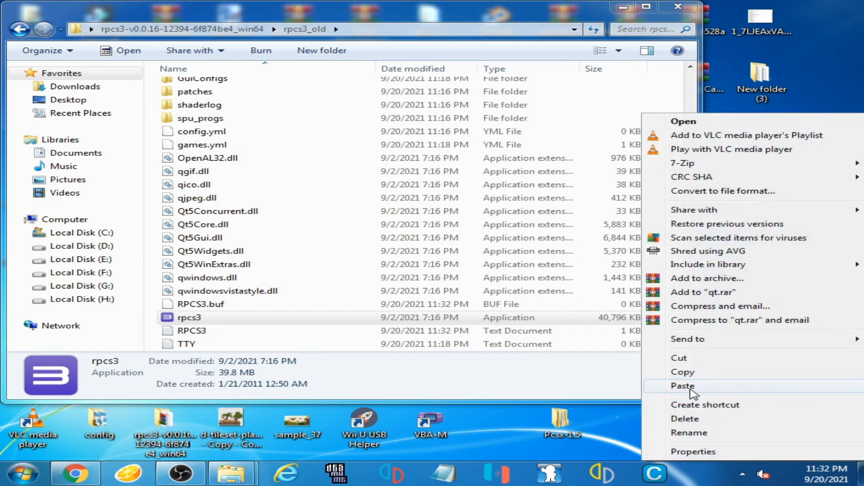
pyautogui.click(682, 386)
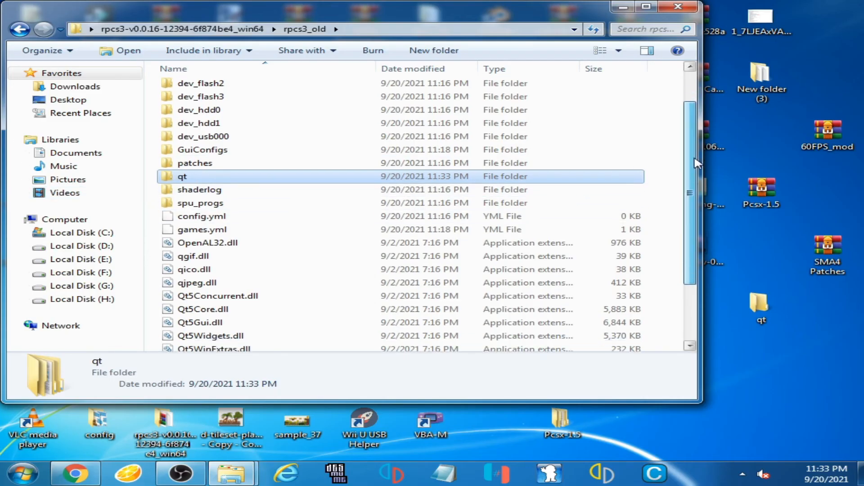
pyautogui.scroll(-3)
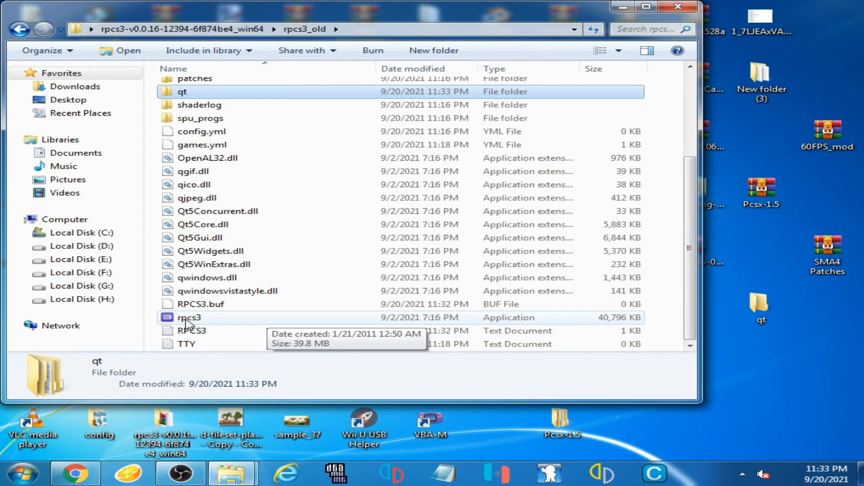
# Step: Launch rpcs3, confirm reading the Quickstart guide, and continue to the game list
pyautogui.doubleClick(188, 317)
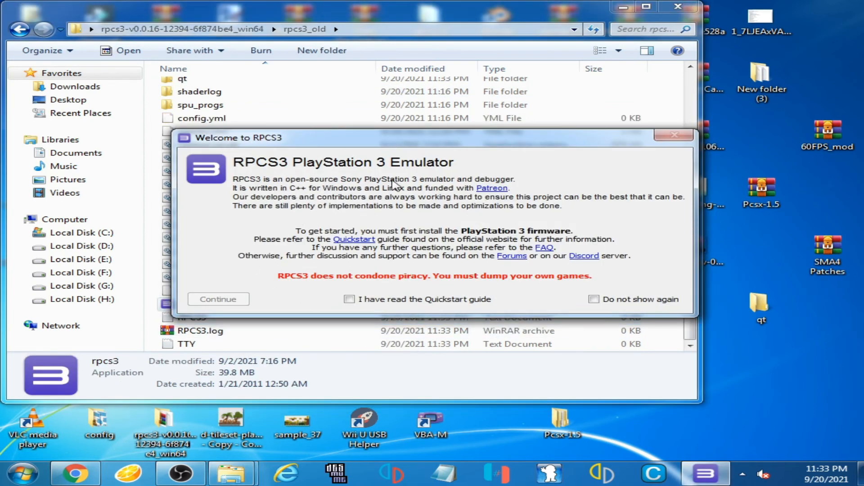
pyautogui.click(350, 300)
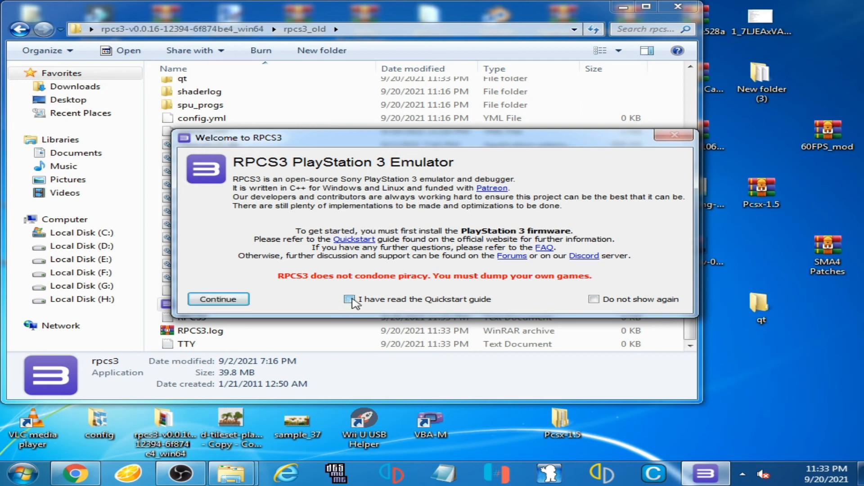
pyautogui.click(217, 299)
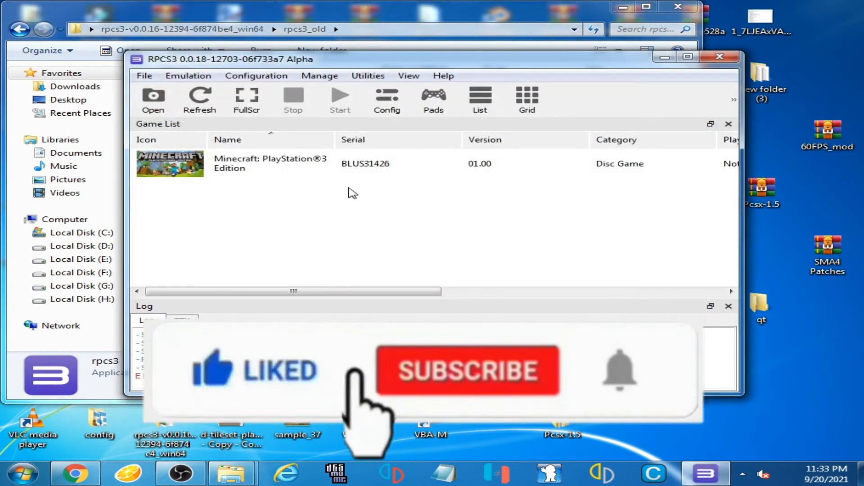